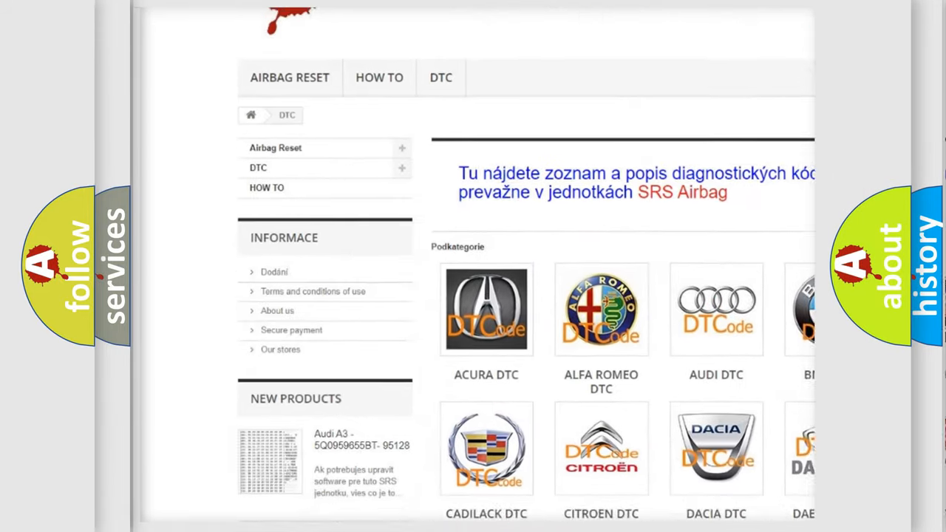
scroll("down", 3)
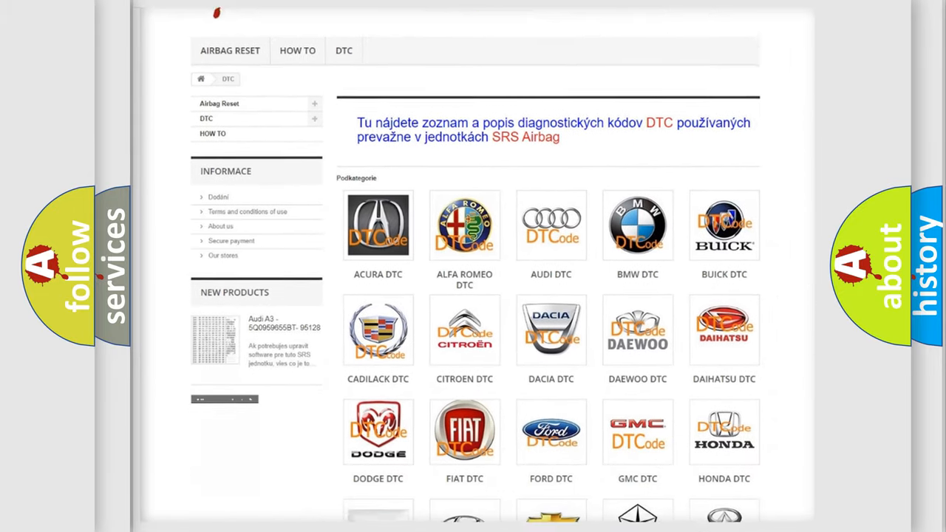
scroll("down", 3)
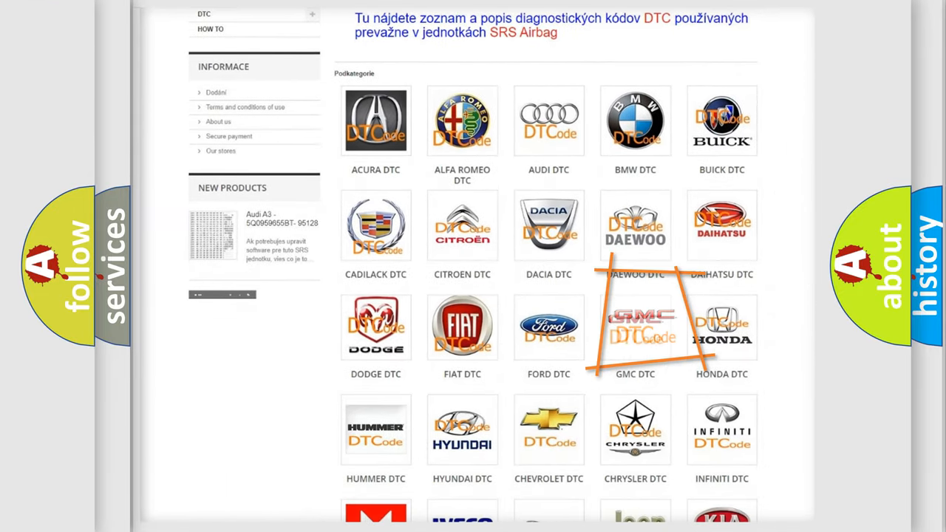